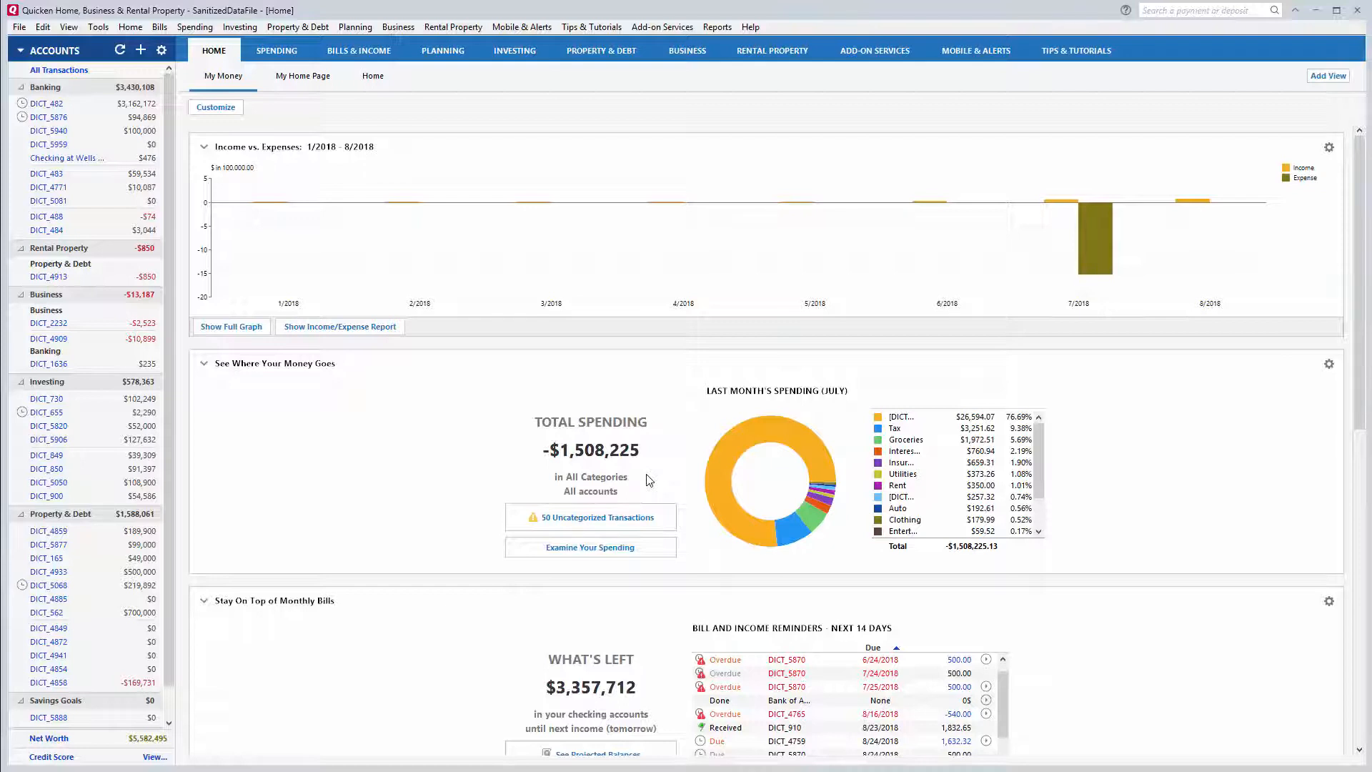
pyautogui.moveTo(649, 480)
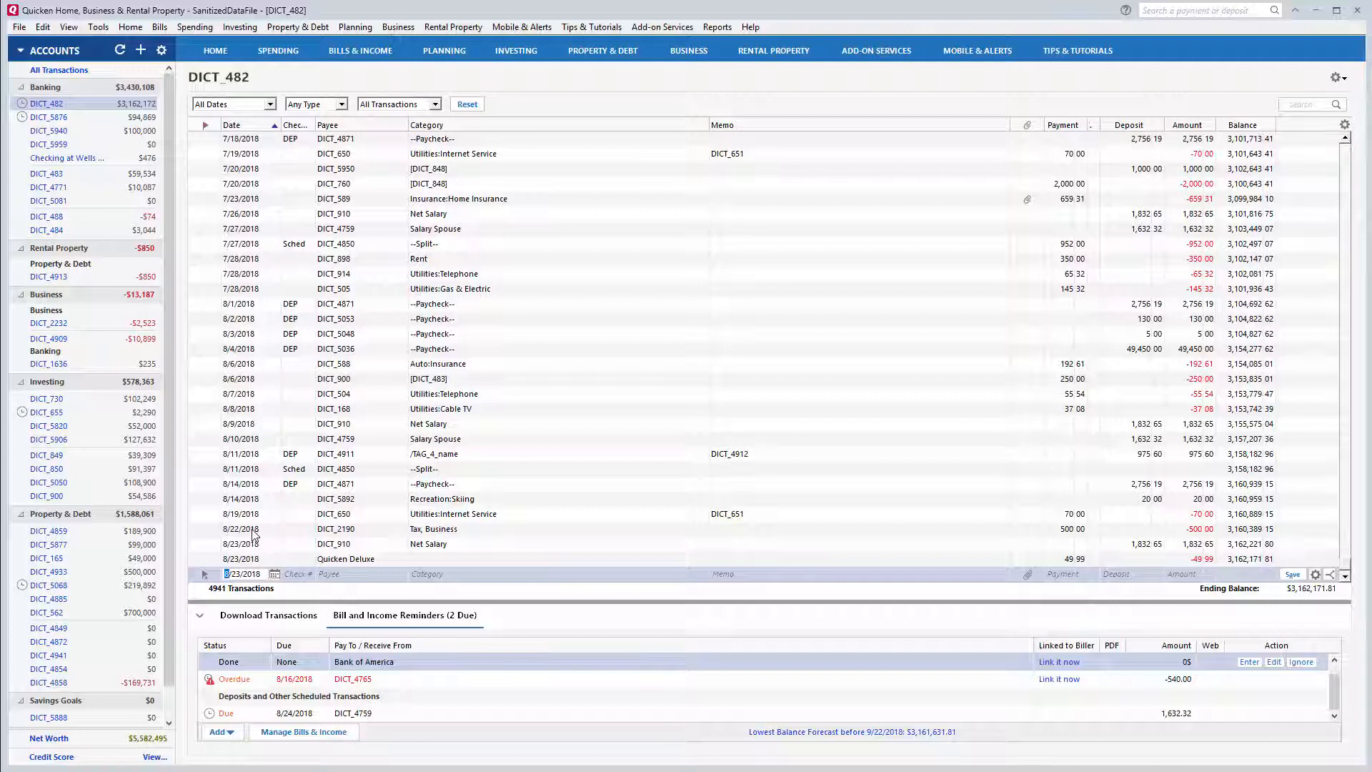
pyautogui.moveTo(400, 539)
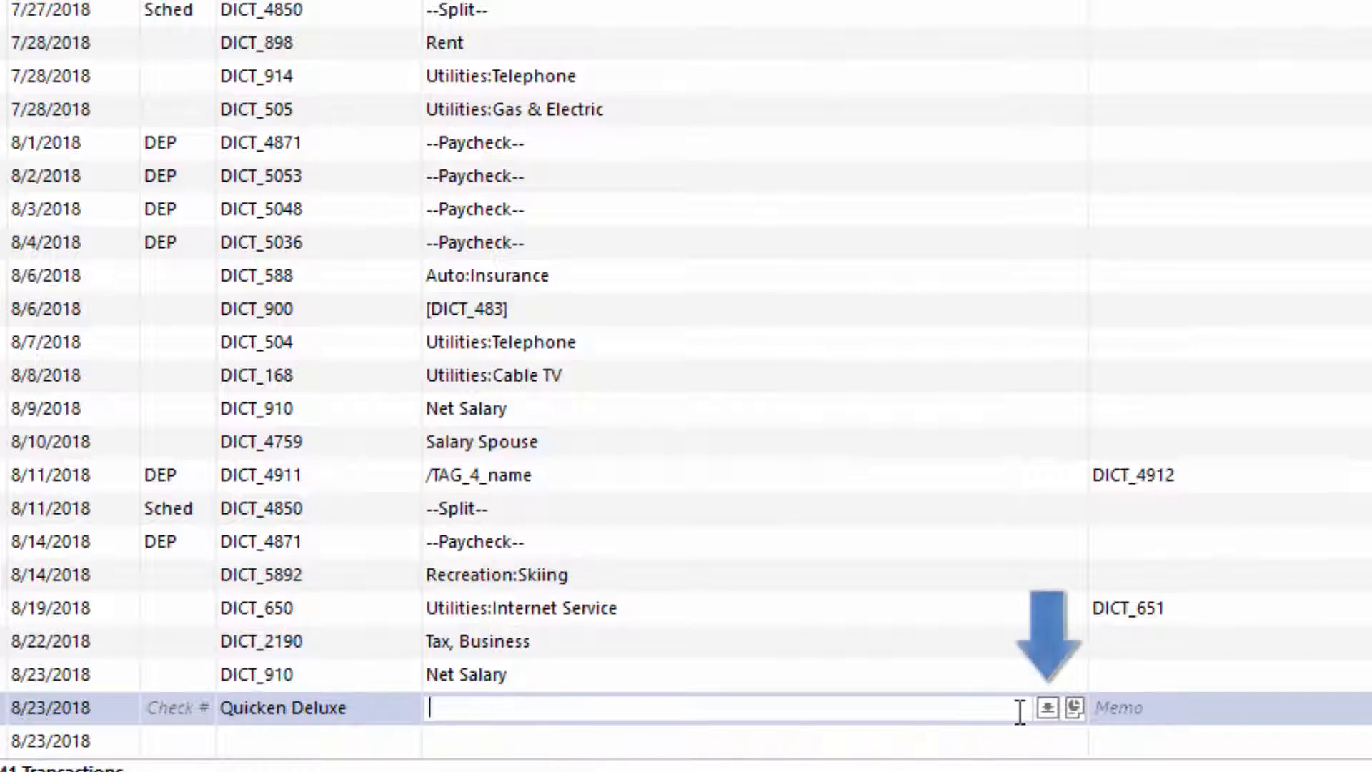
# Begin editing the Category field of the 8/23/2018 Quicken Deluxe transaction
pyautogui.click(1048, 708)
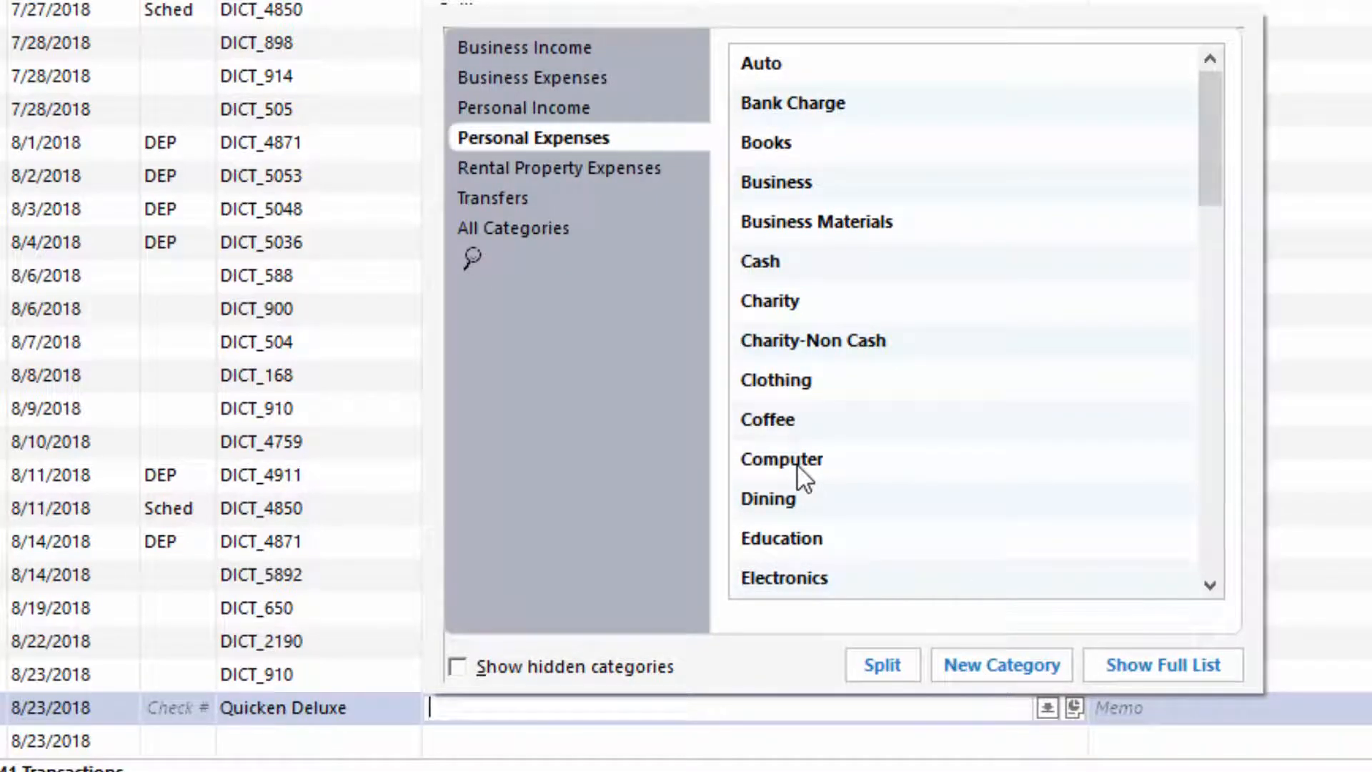
# Choose Computer under Personal Expenses as the transaction's category
pyautogui.click(780, 459)
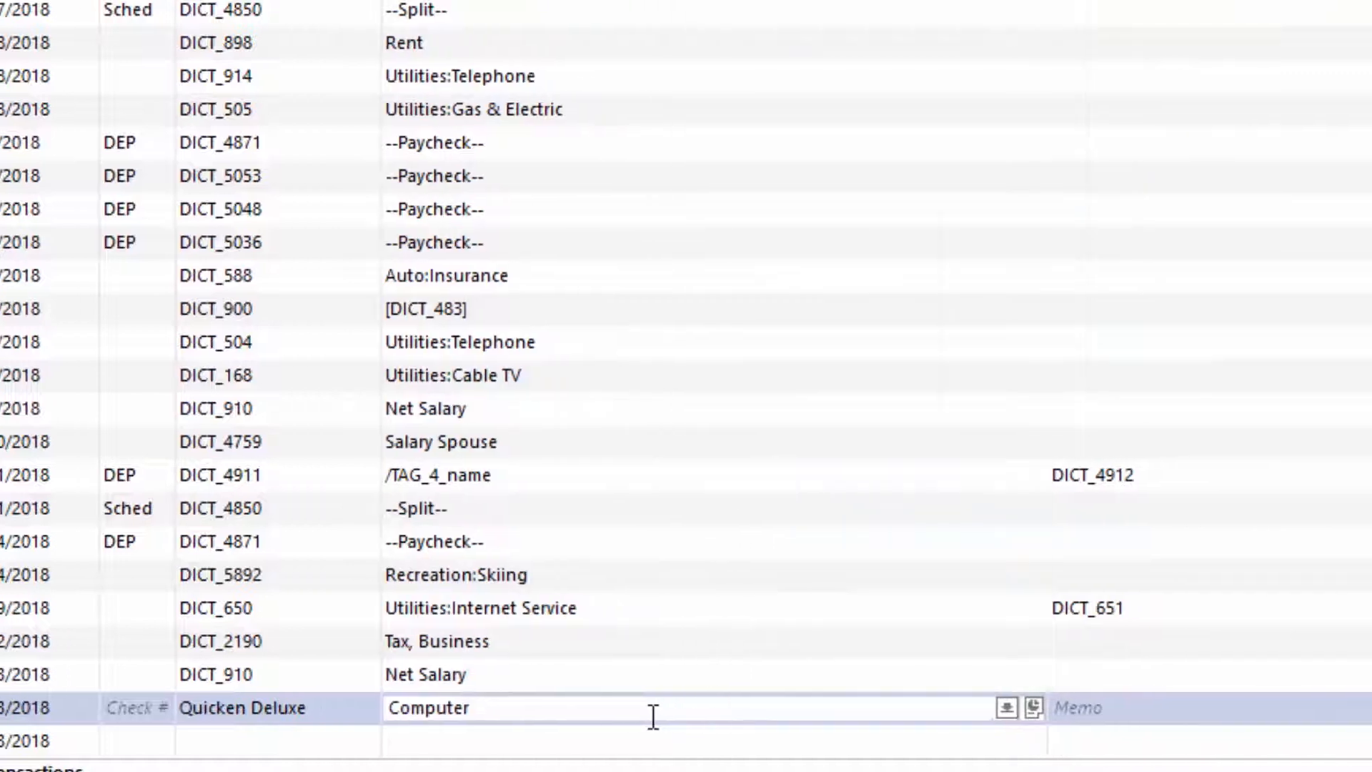